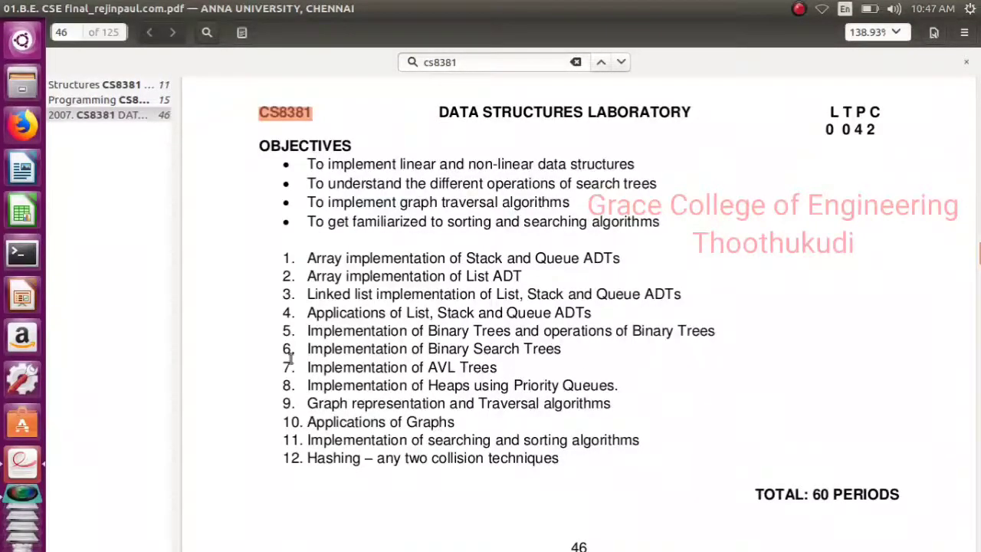
Close the Data Structures Laboratory syllabus PDF in Evince, returning to the desktop.
{"action": "left_click", "coordinate": [104, 113]}
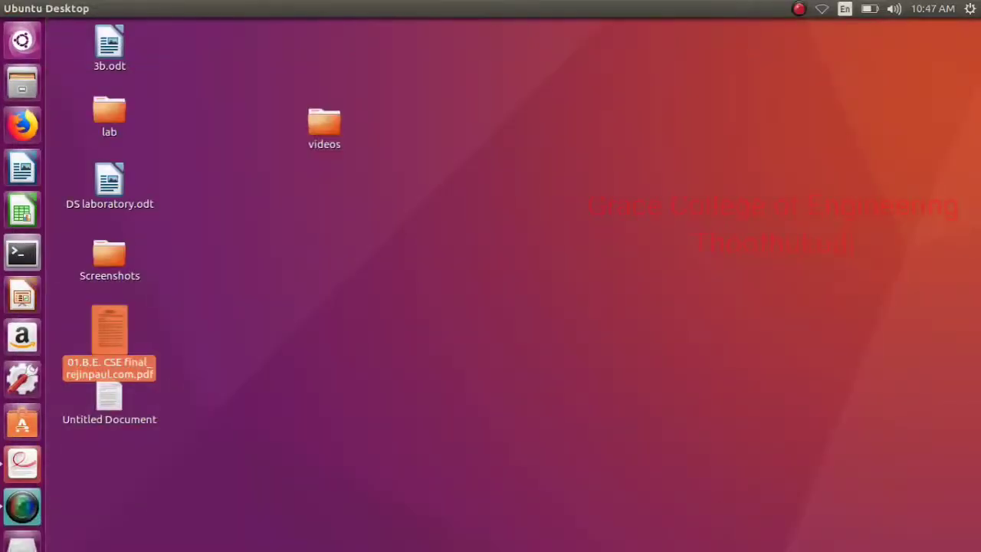
Launch a maximized terminal and enter gedit bfs.c at the prompt without running it.
{"action": "left_click", "coordinate": [21, 253]}
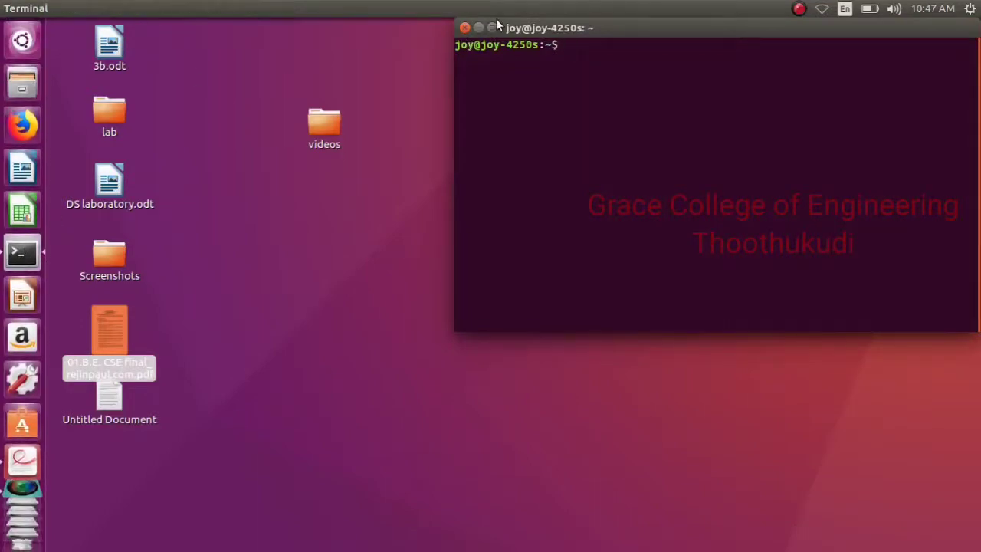
{"action": "left_click", "coordinate": [492, 27]}
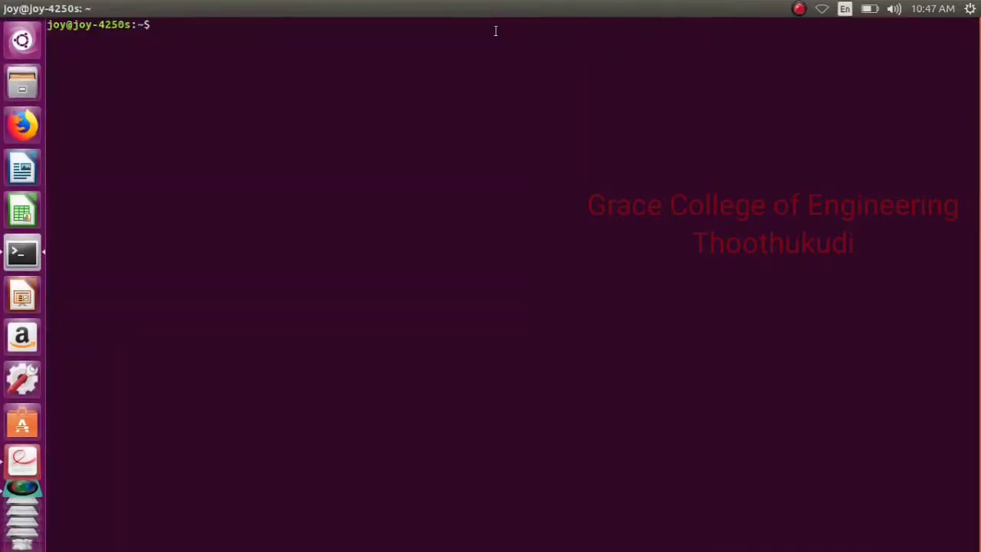
{"action": "type", "text": "ge"}
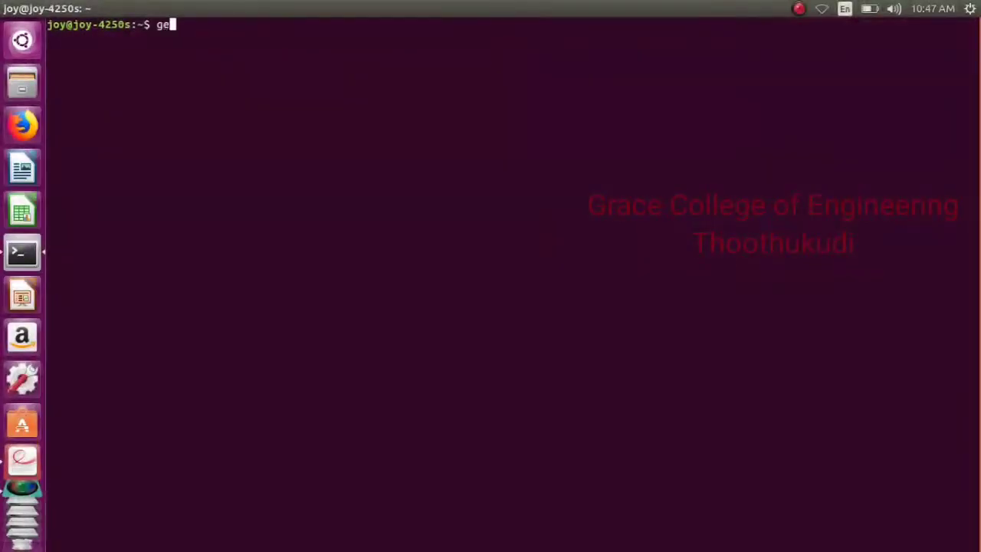
{"action": "type", "text": "dit"}
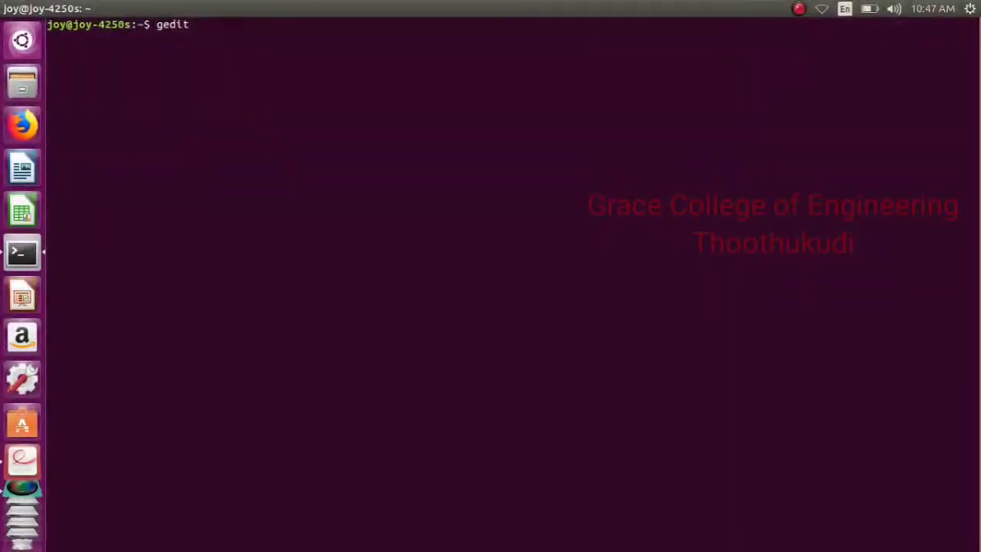
{"action": "type", "text": "bfs"}
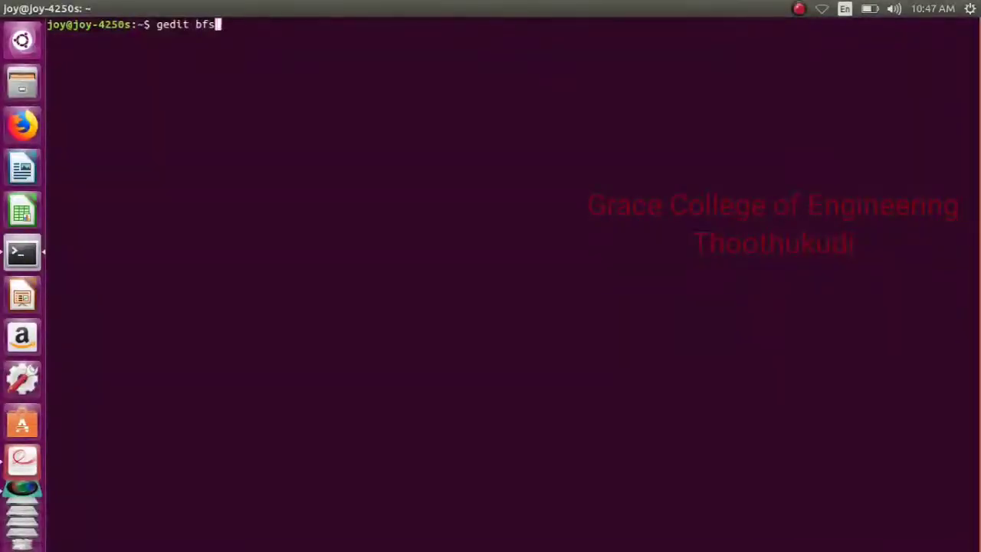
{"action": "type", "text": ".c"}
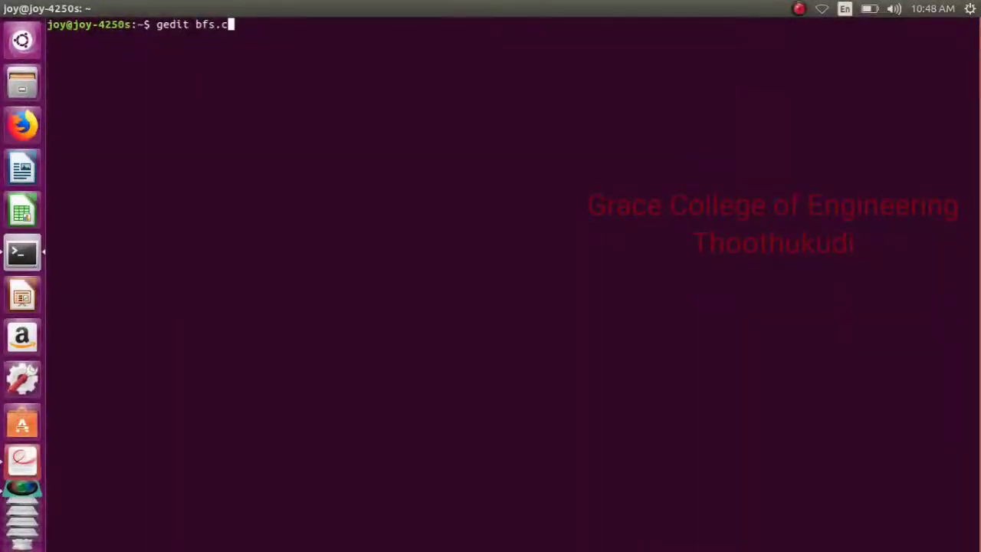
Run gedit bfs.c and bring the terminal back to the front at a fresh prompt.
{"action": "key", "text": "Return"}
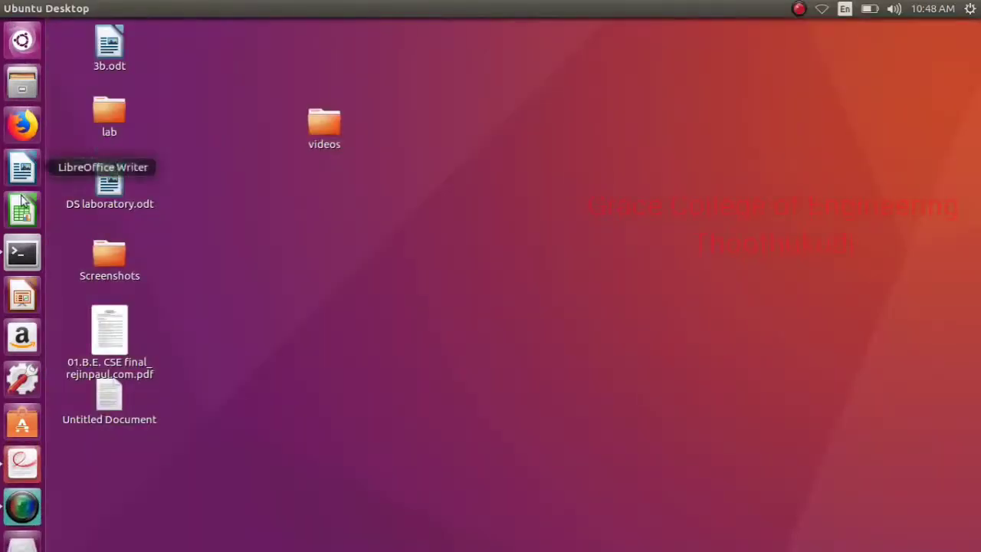
{"action": "left_click", "coordinate": [21, 253]}
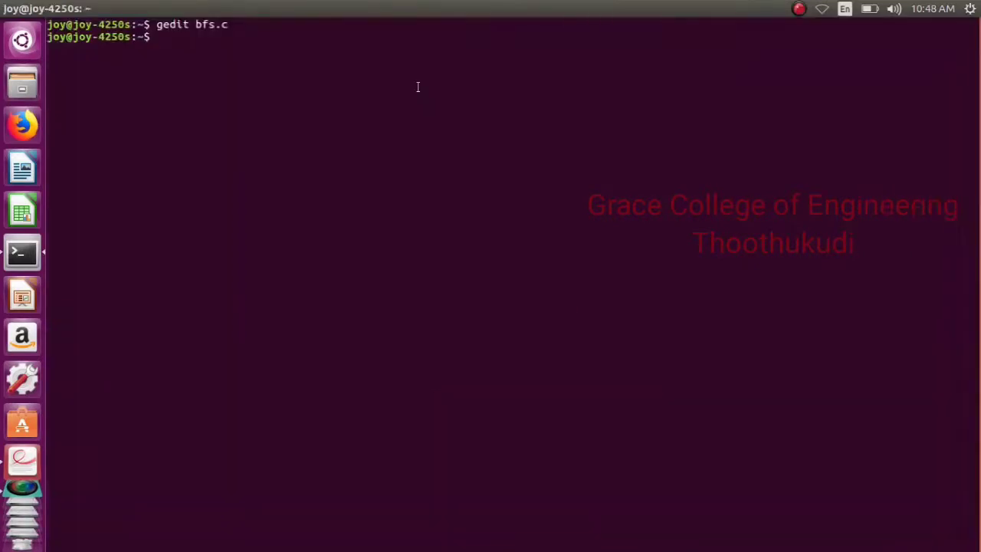
Compile bfs.c into the bfs executable with gcc -o bfs bfs.c.
{"action": "type", "text": "gcc -o bfs bfs."}
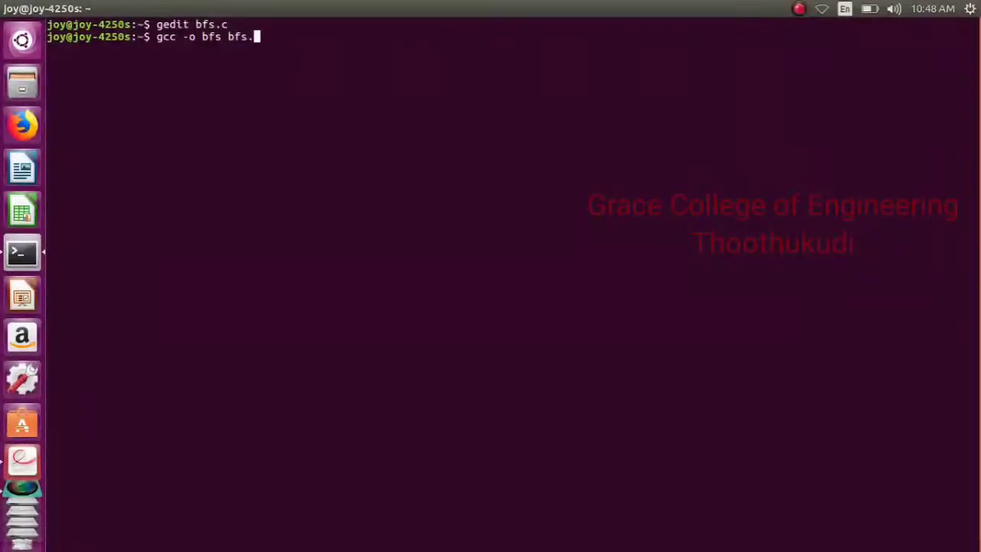
{"action": "key", "text": "Return"}
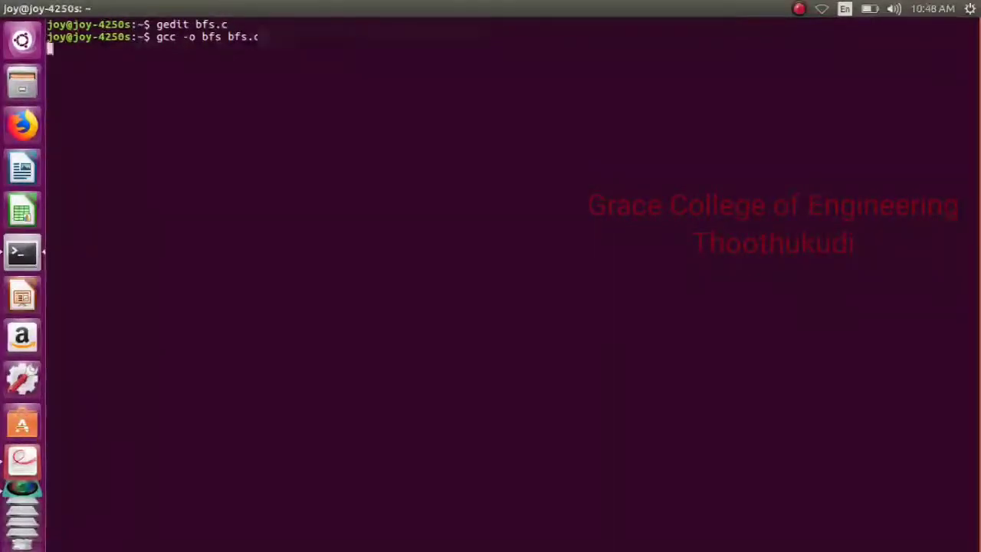
{"action": "key", "text": "Return"}
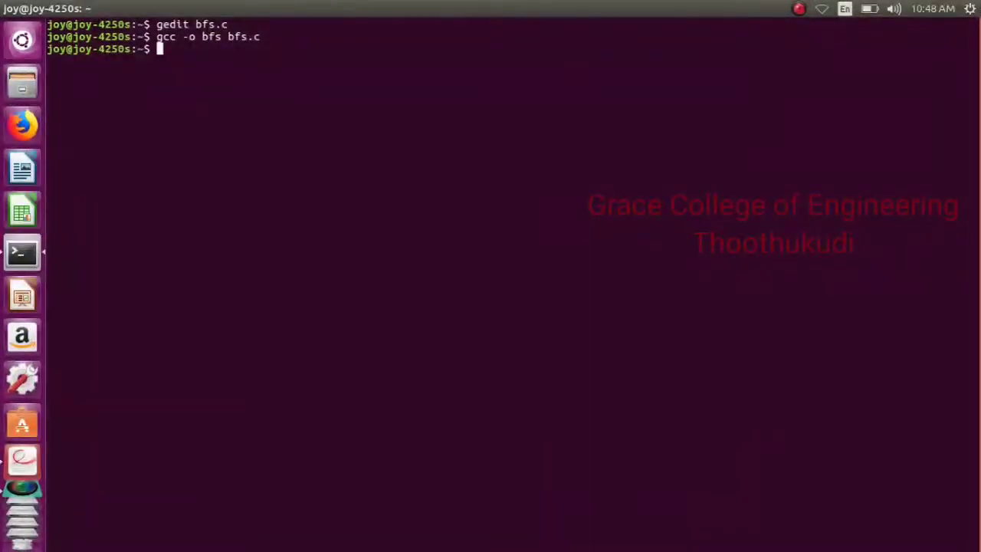
Run ./bfs so it prompts for the number of vertices.
{"action": "type", "text": "./"}
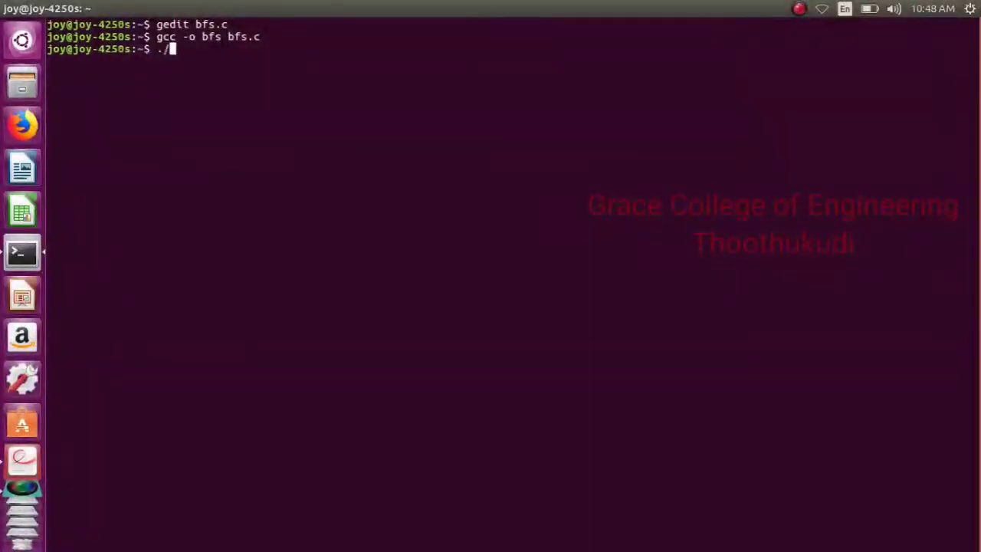
{"action": "type", "text": "bfs"}
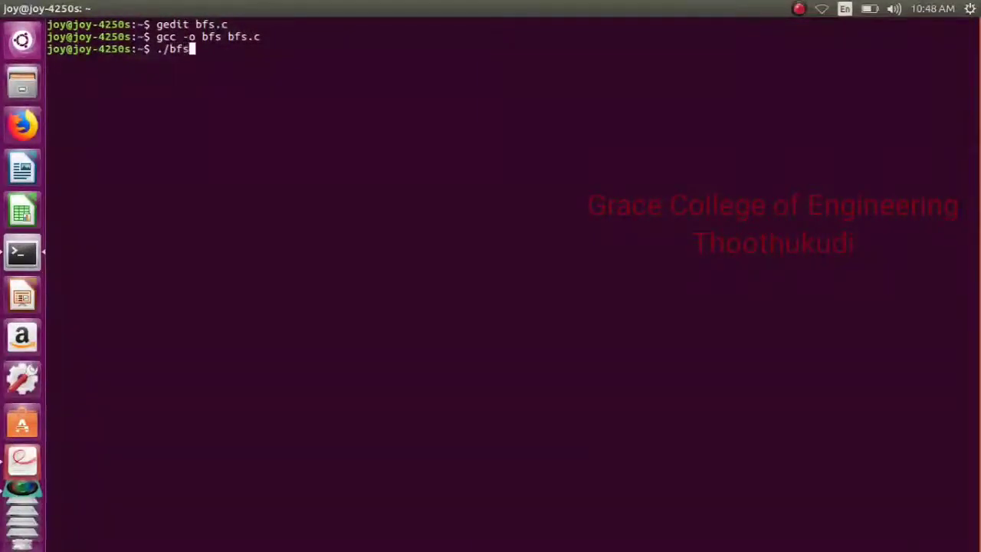
{"action": "key", "text": "Return"}
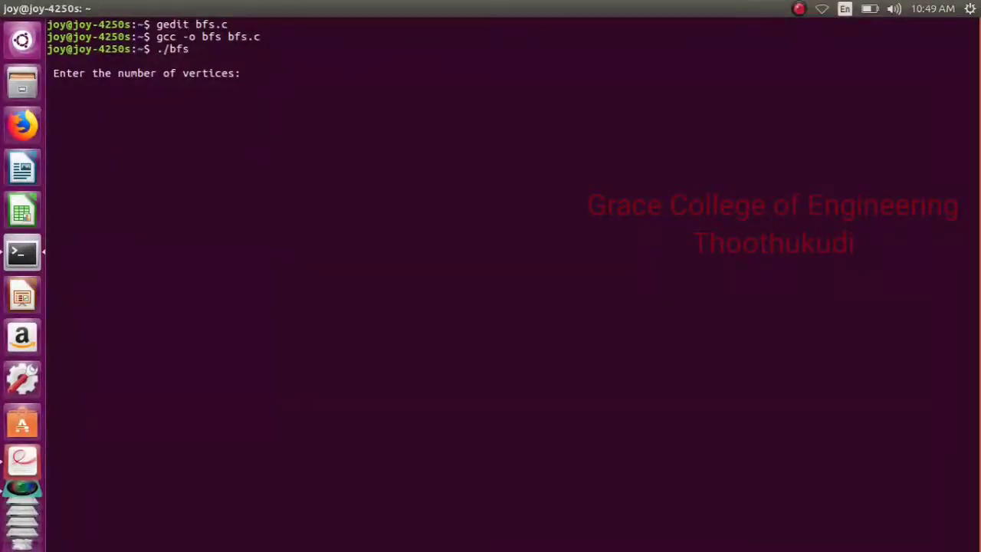
Enter 4 as the vertex count and matrix rows 0 1 1 0, 1 0 1 0 and 1 1 0 1.
{"action": "type", "text": "4"}
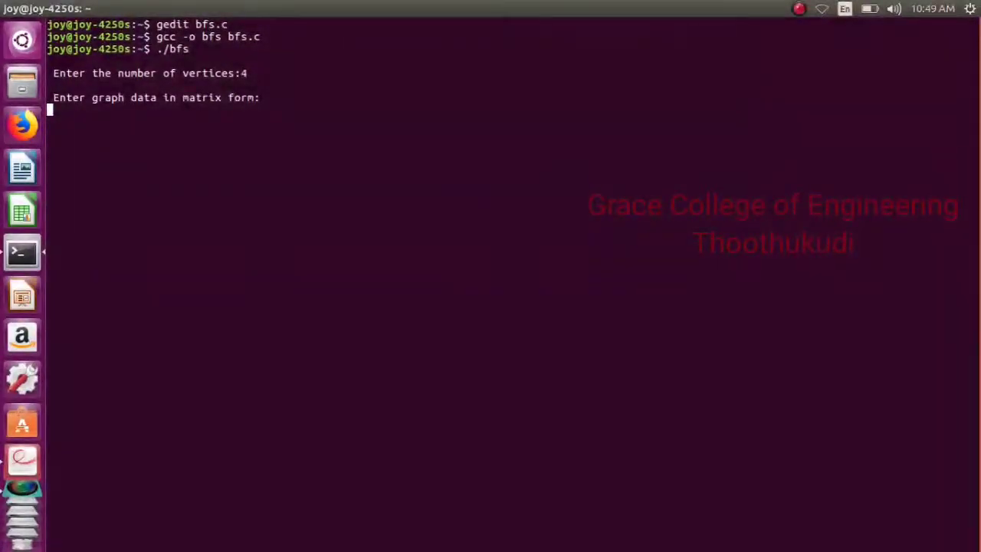
{"action": "type", "text": "0"}
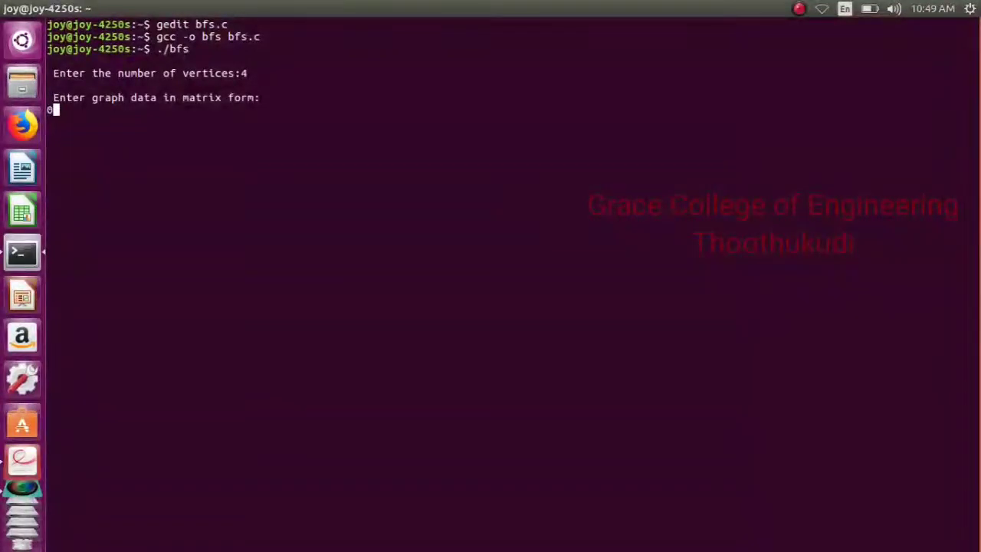
{"action": "type", "text": "1"}
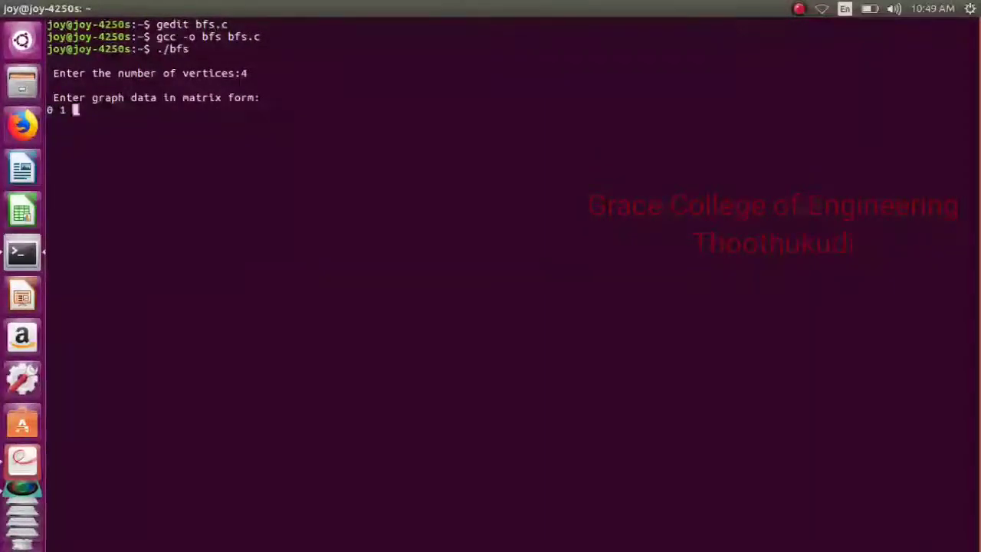
{"action": "type", "text": "1 0"}
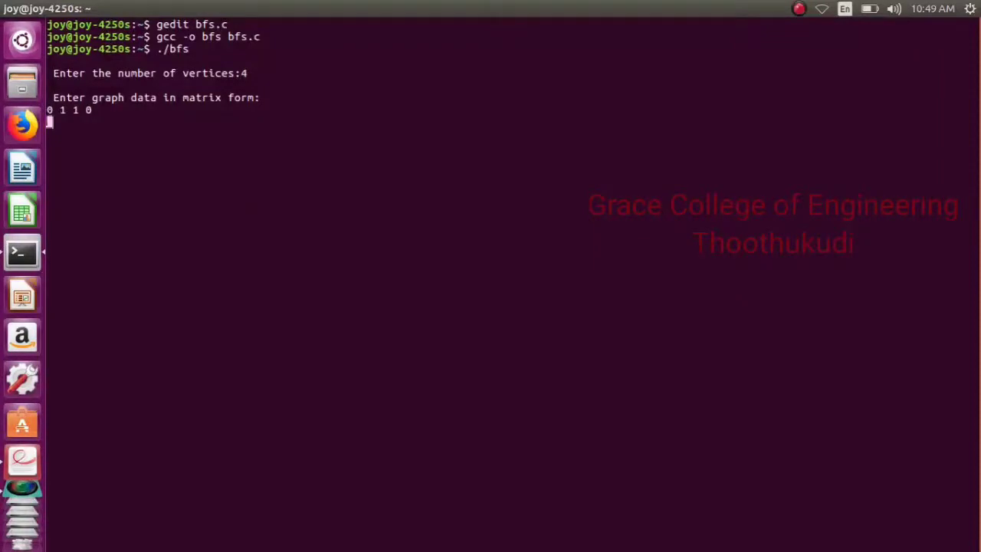
{"action": "type", "text": "1 0 1 0"}
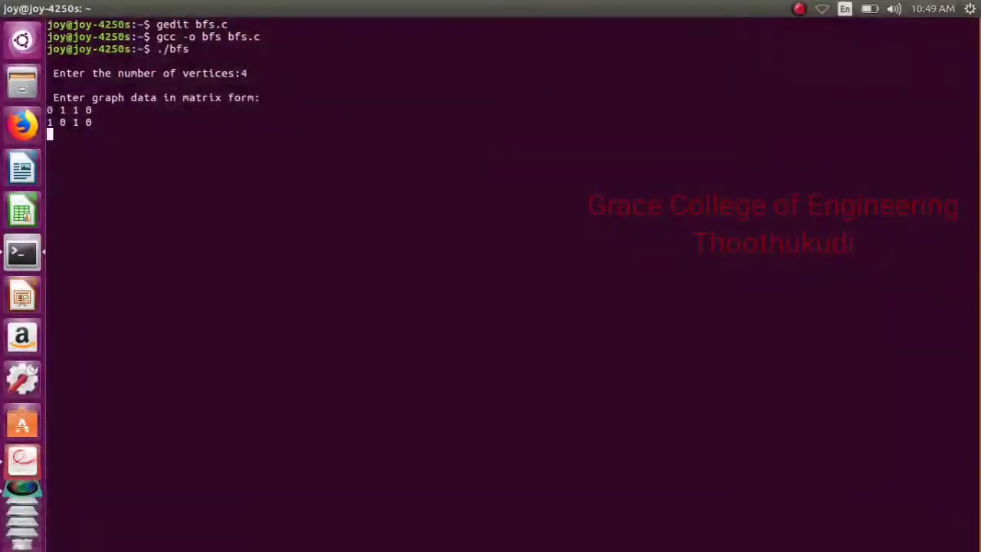
{"action": "type", "text": "1 1 0"}
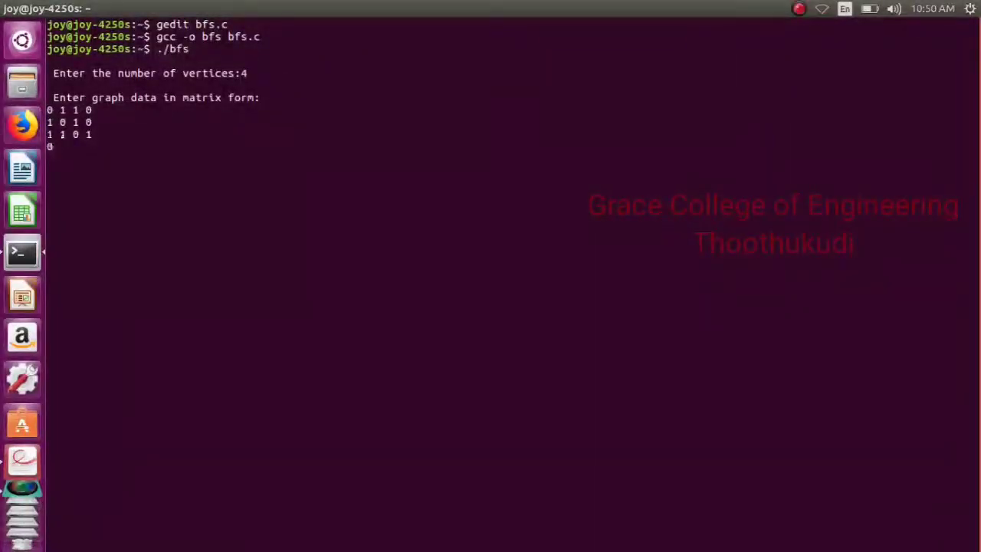
{"action": "type", "text": "1"}
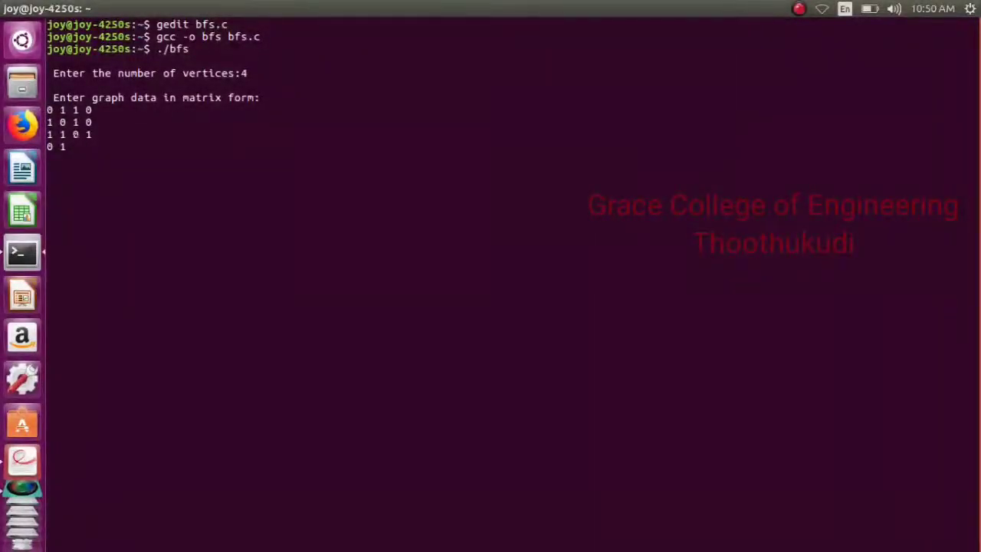
Enter the fourth matrix row 0 1 1 0 and give 1 as the starting vertex.
{"action": "type", "text": "1"}
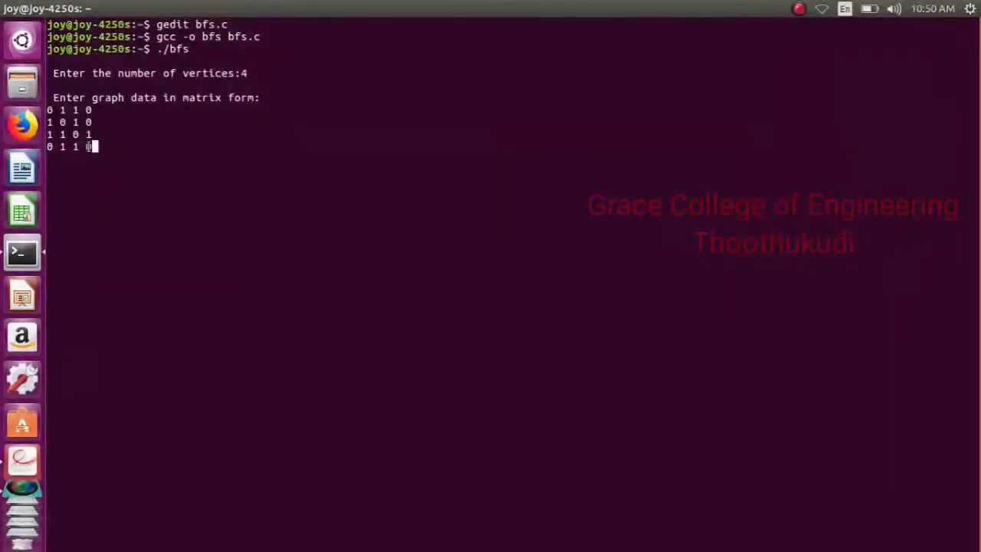
{"action": "type", "text": "0"}
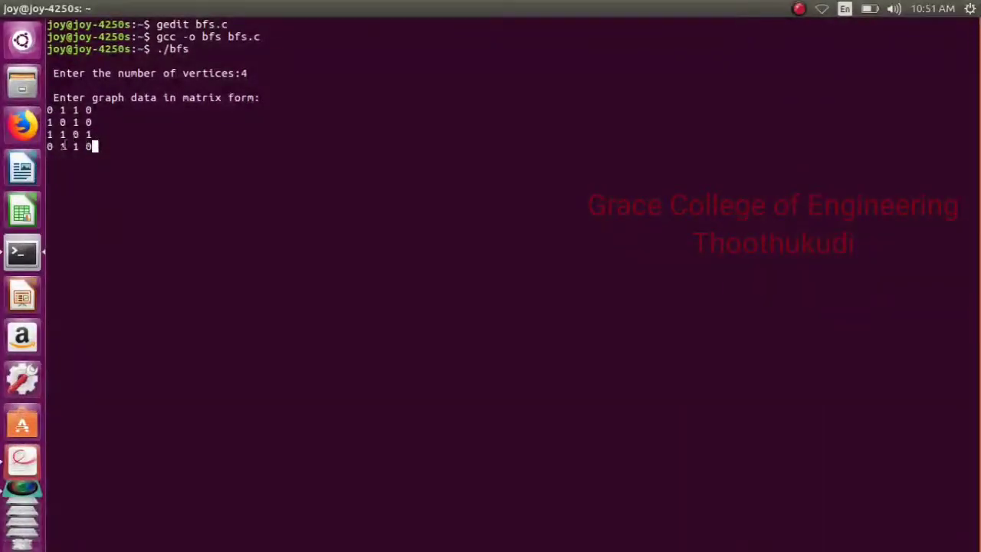
{"action": "mouse_move", "coordinate": [22, 168]}
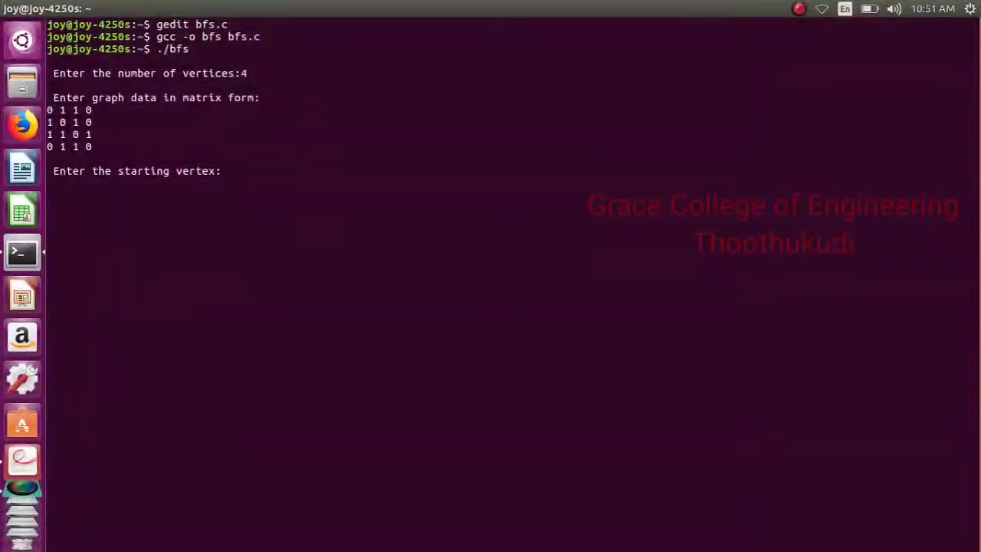
{"action": "type", "text": ":"}
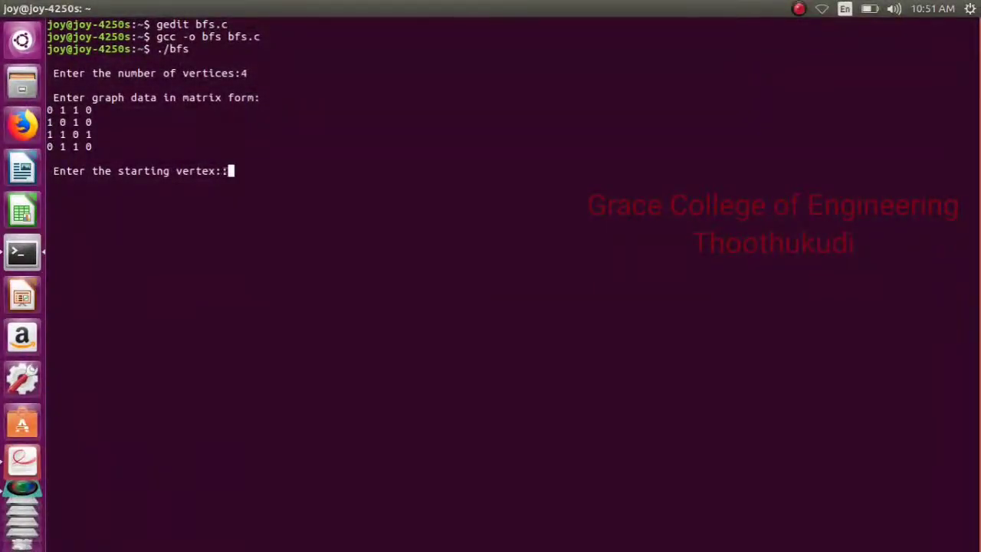
{"action": "type", "text": "1"}
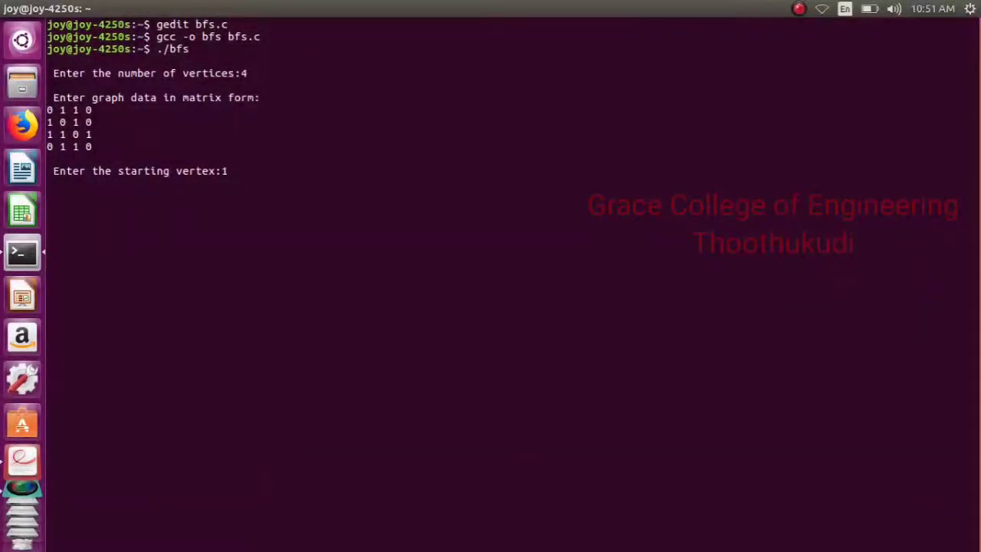